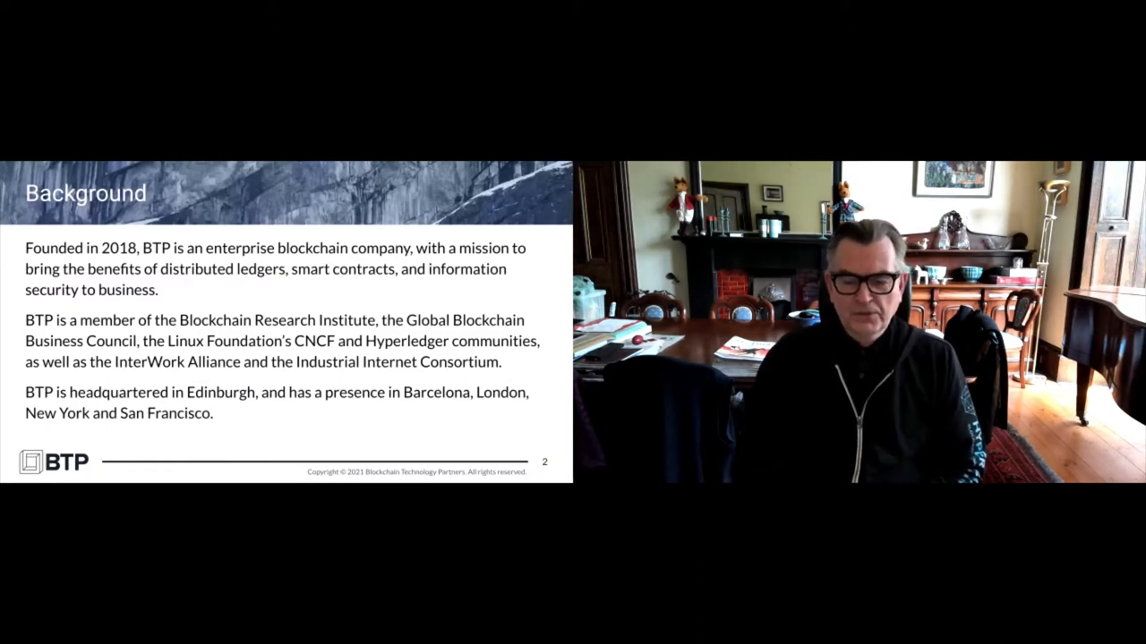
# Step: Advance the slide deck to slide 4, 'Sextant for Blockchain'
pyautogui.press('right')
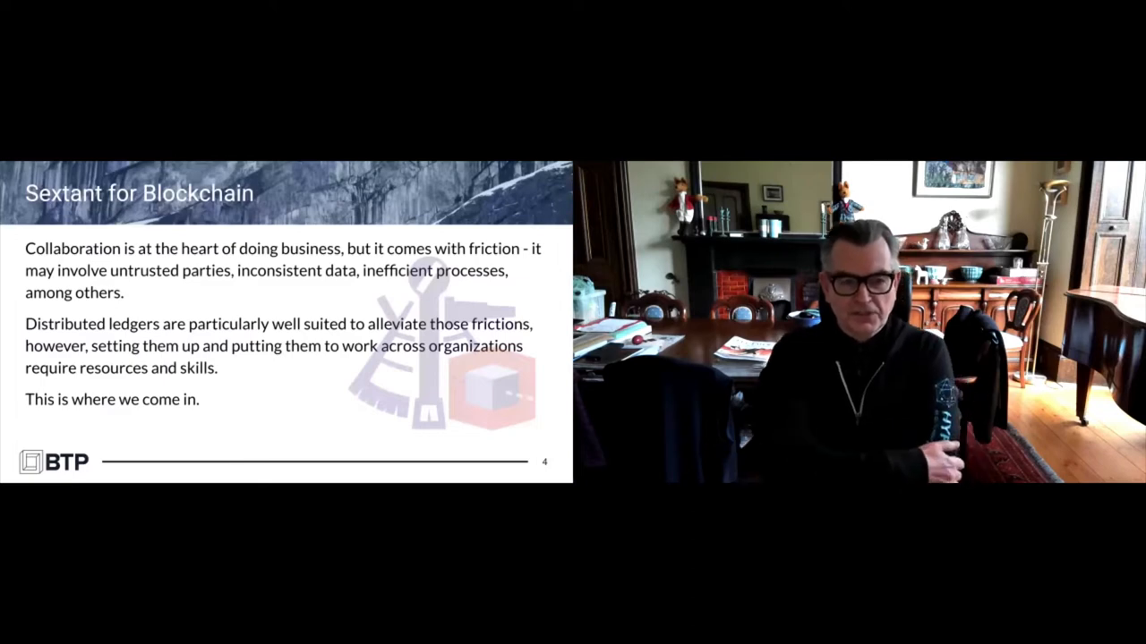
pyautogui.press('Right')
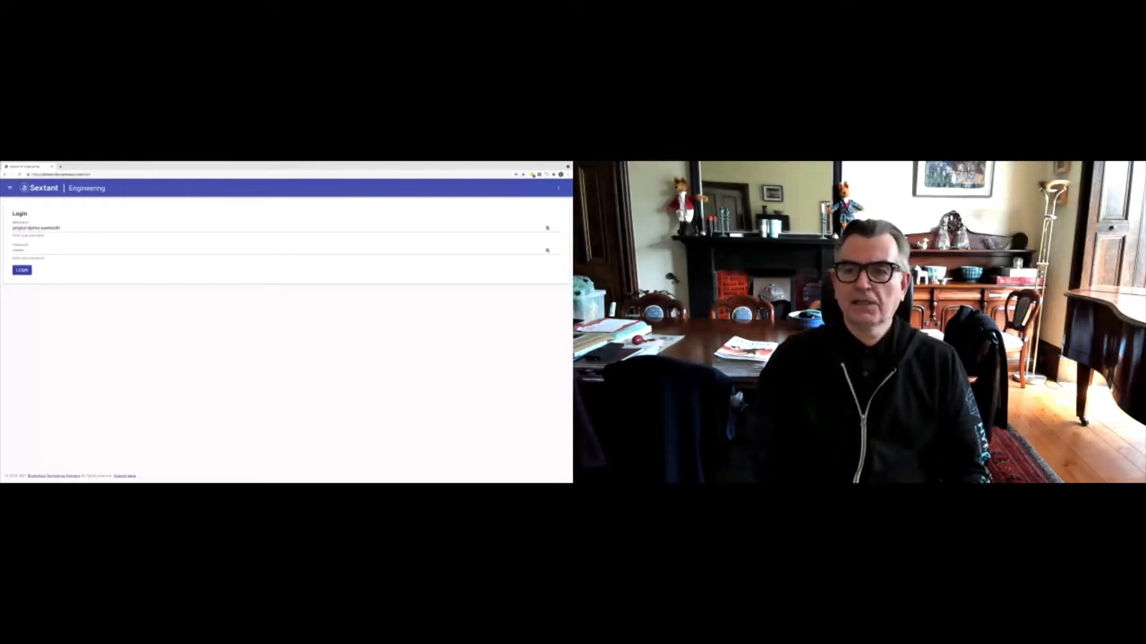
# Step: Log in to Sextant to reach the list of three active clusters
pyautogui.click(21, 269)
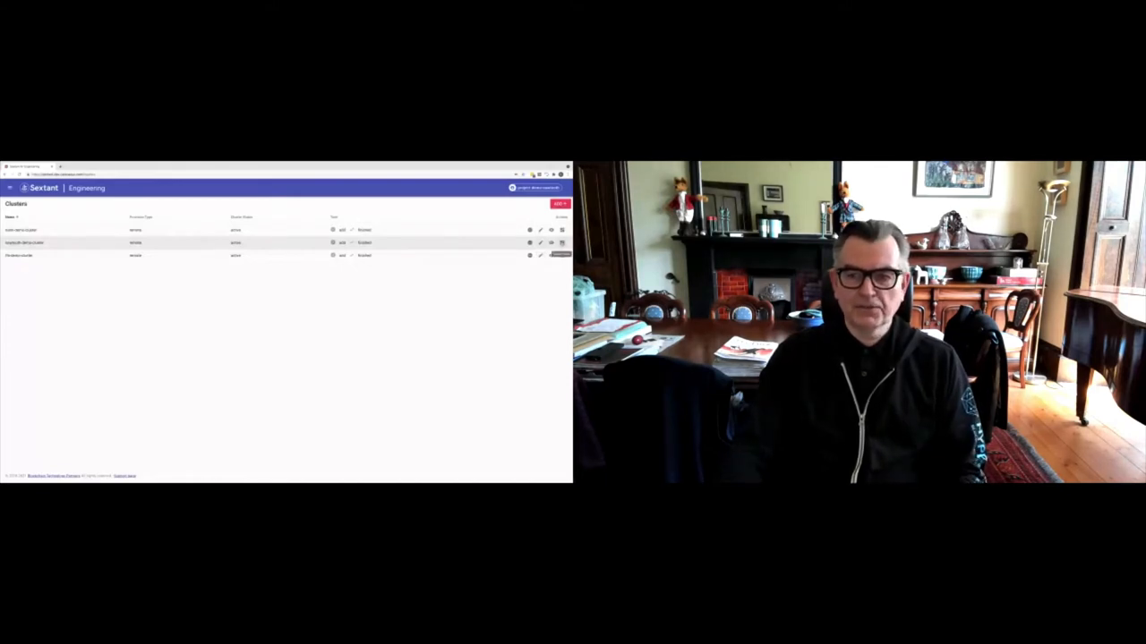
# Step: Open the sawtooth demo cluster's deployments and choose a Hyperledger Sawtooth deployment
pyautogui.click(24, 243)
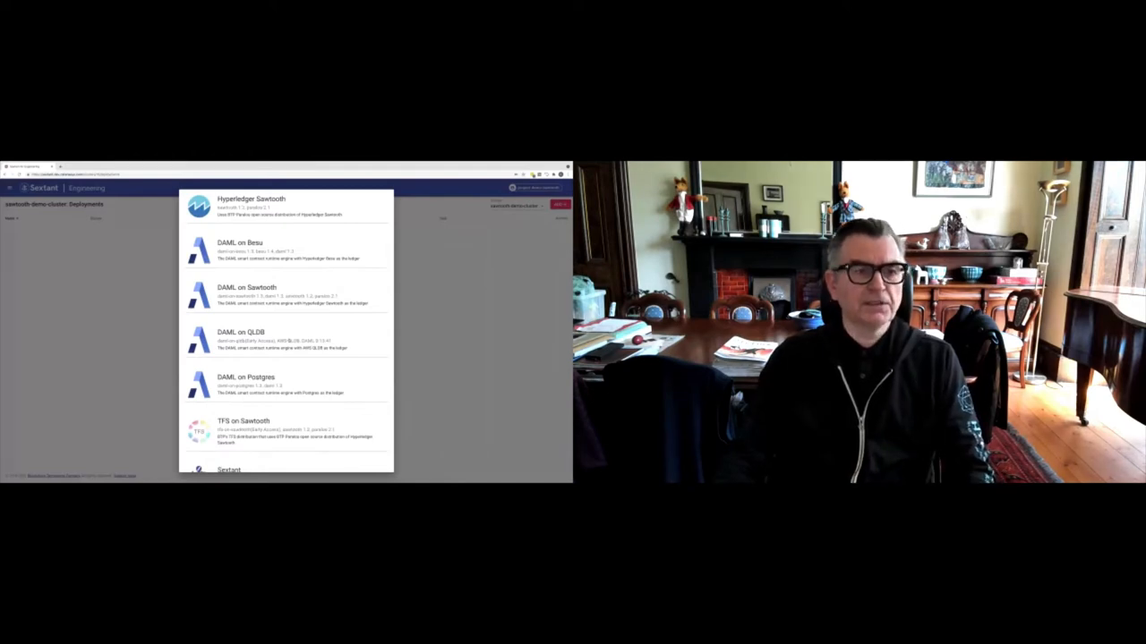
pyautogui.click(252, 201)
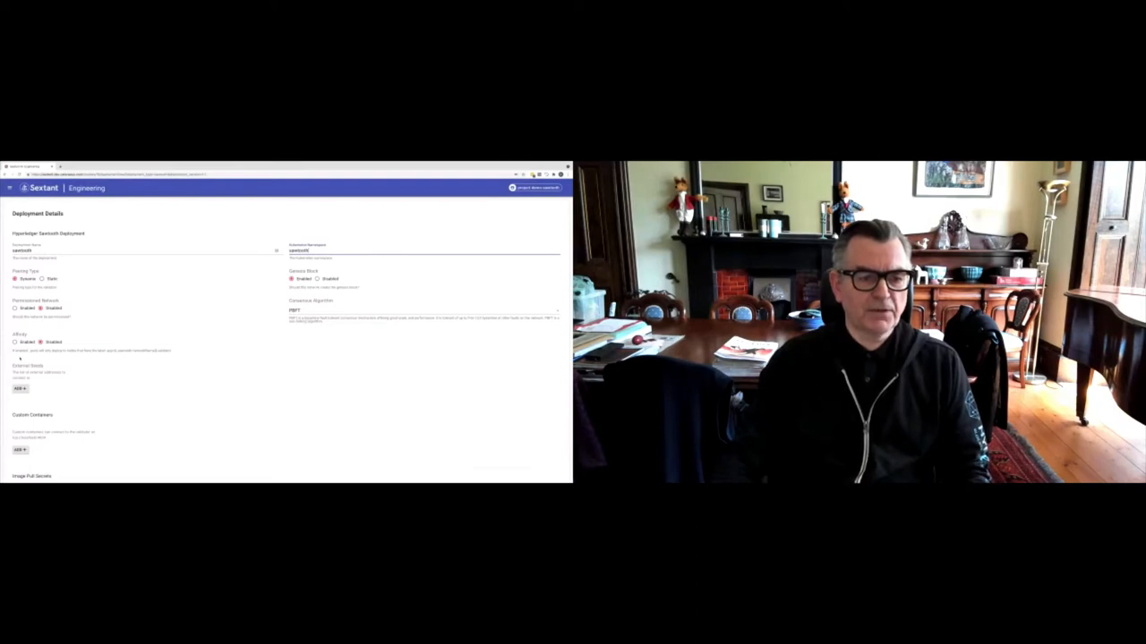
# Step: Add two more named secrets under Image Pull Secrets in the Sawtooth deployment
pyautogui.scroll(-3)
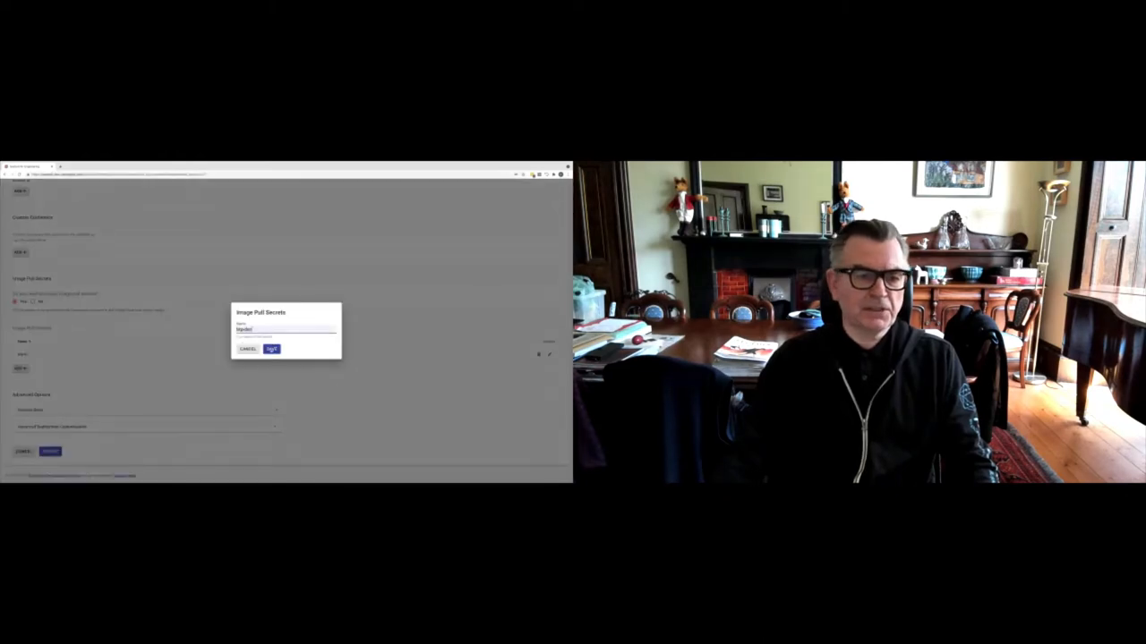
pyautogui.click(271, 348)
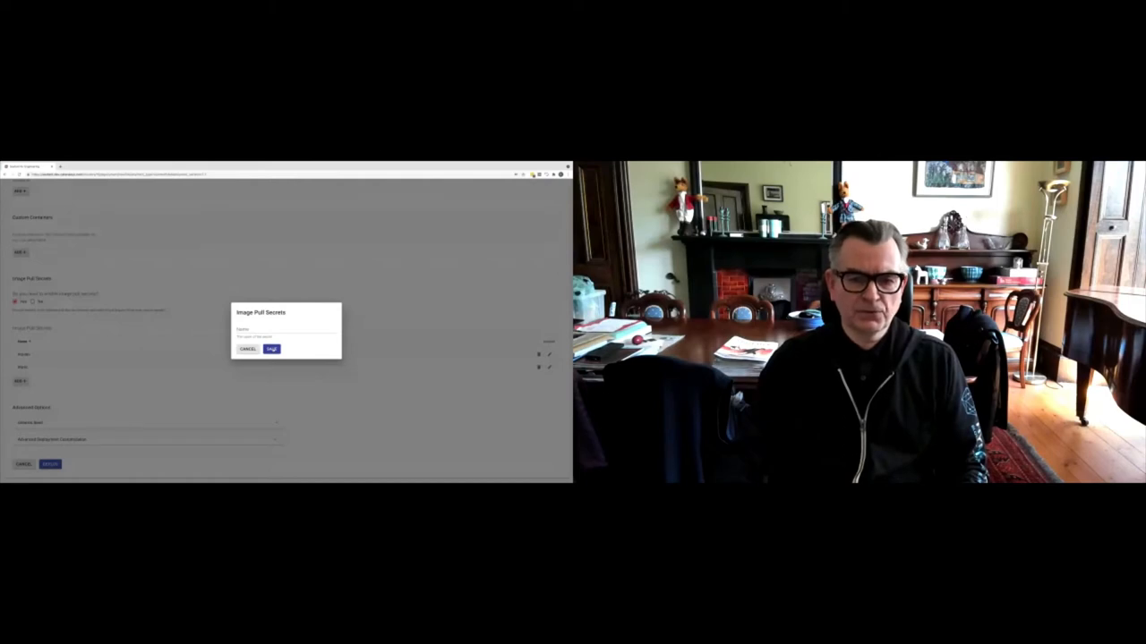
pyautogui.click(287, 330)
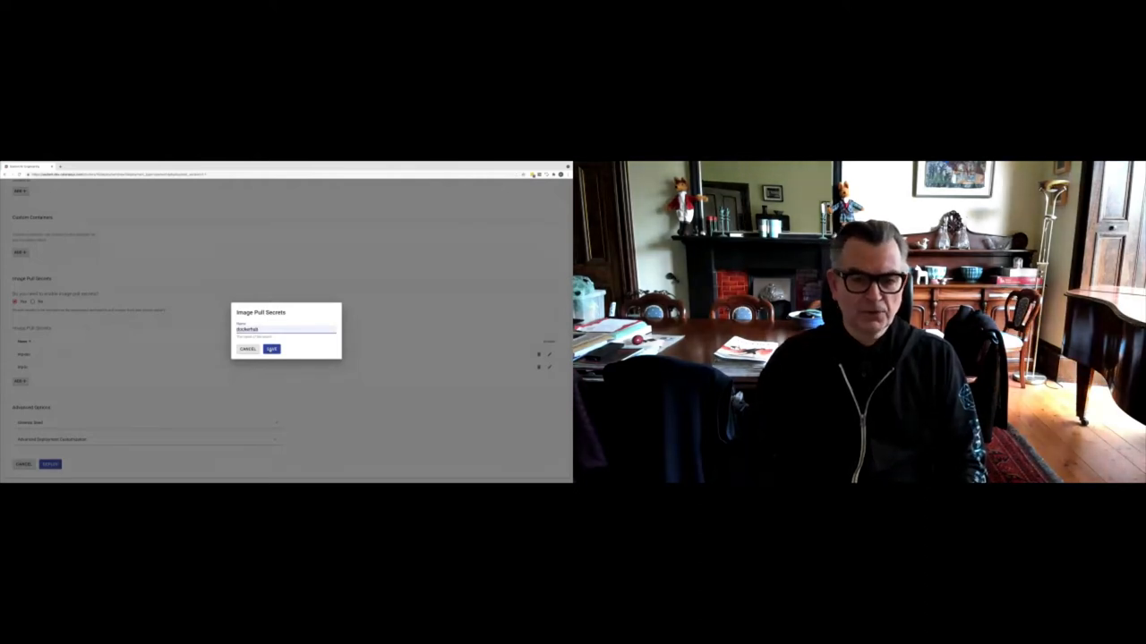
pyautogui.click(270, 349)
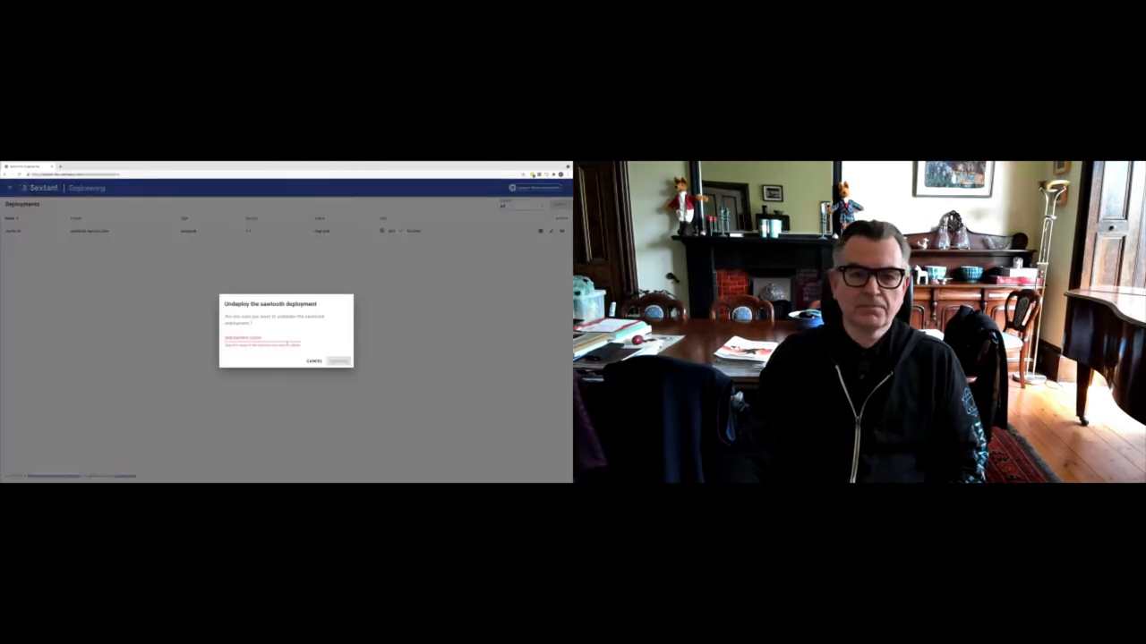
# Step: Cancel undeploying sawtooth and apply a new custom container on its edit form
pyautogui.click(263, 338)
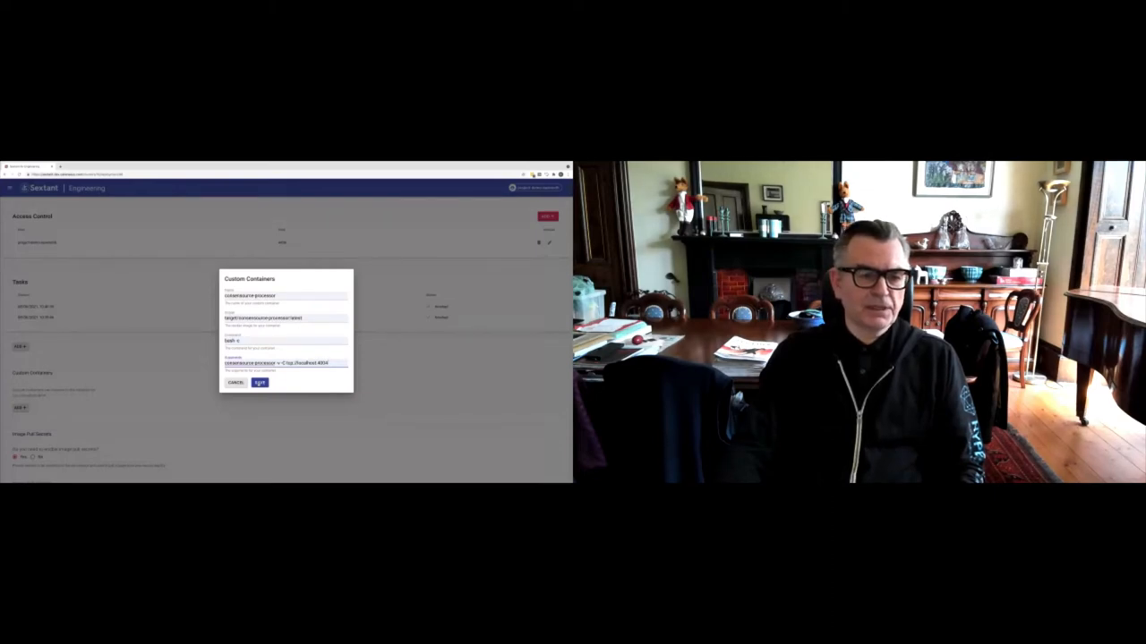
pyautogui.click(260, 383)
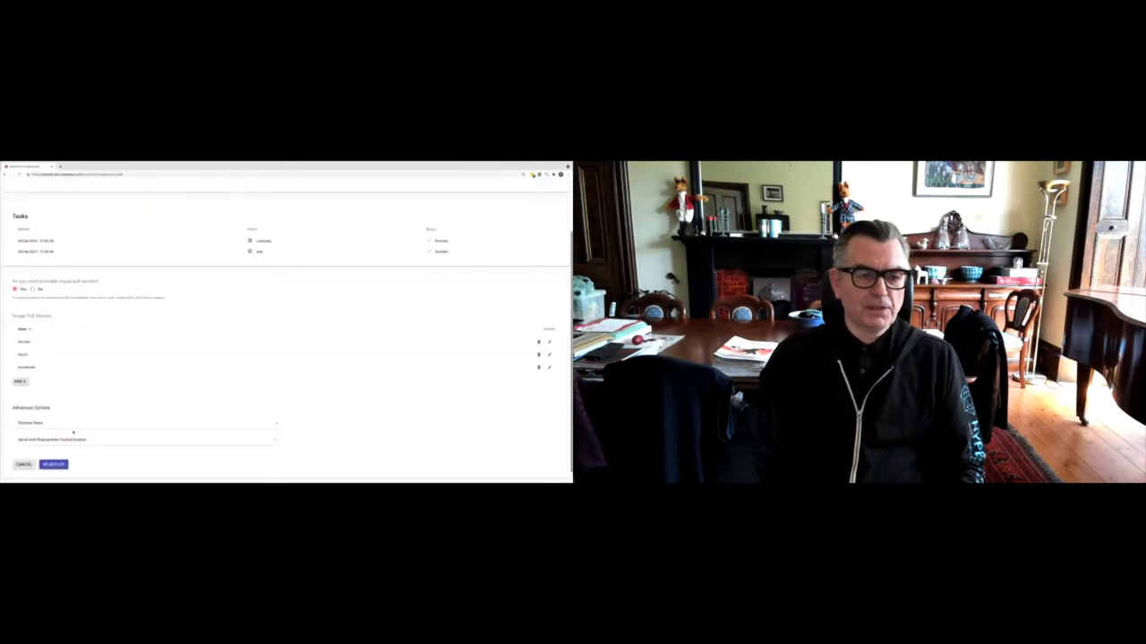
pyautogui.click(53, 464)
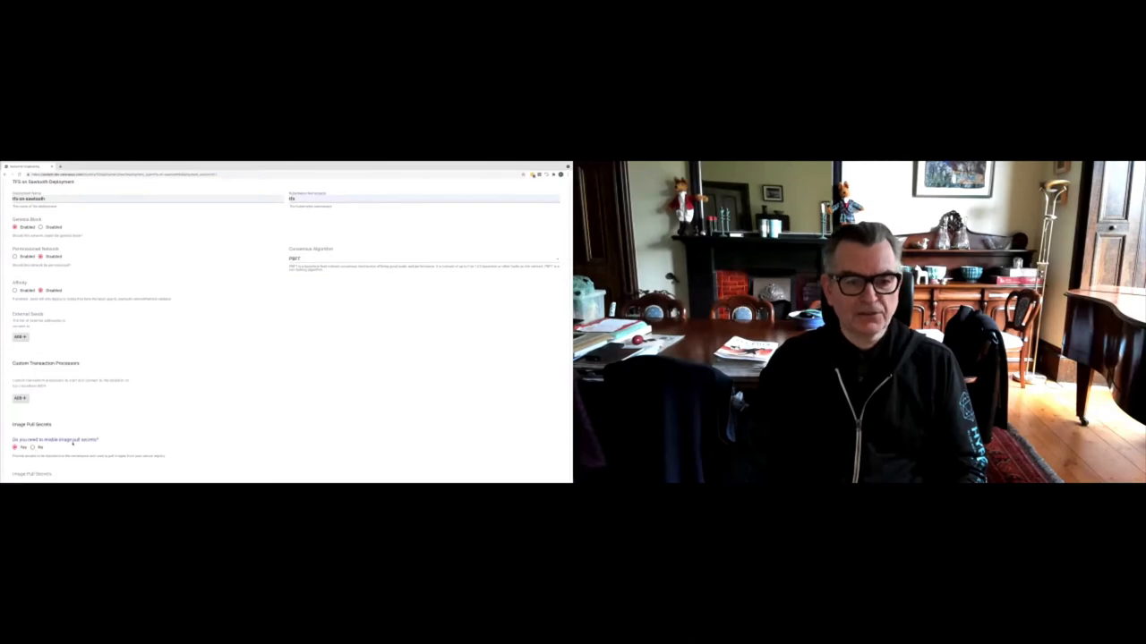
# Step: Add the 'dockerhub' image pull secret to the tfs-on-sawtooth deployment settings
pyautogui.scroll(-3)
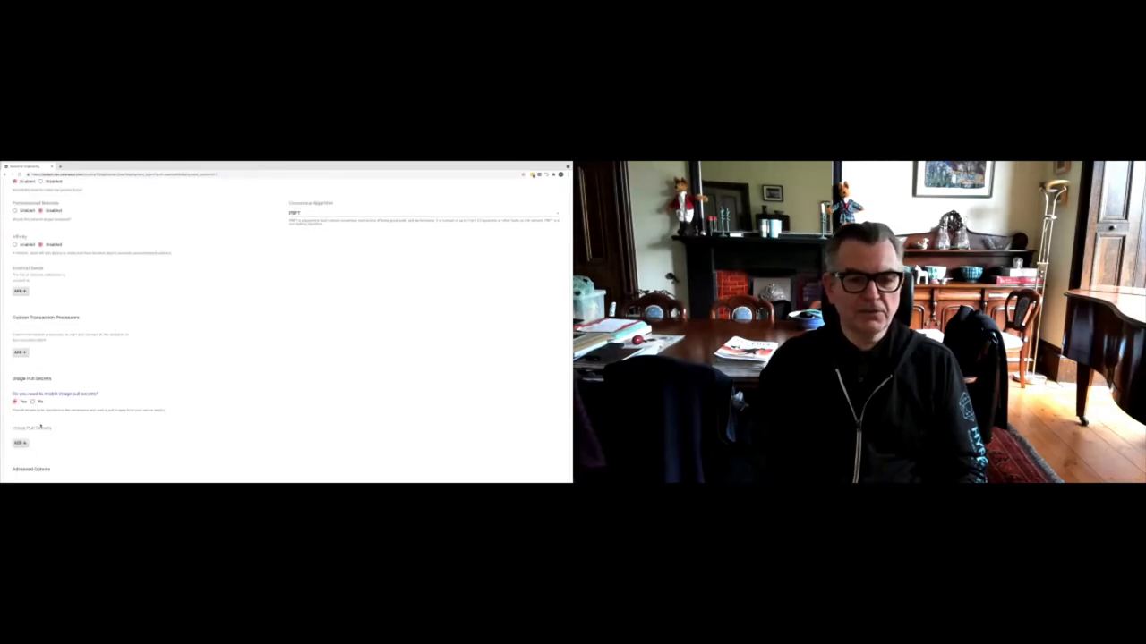
pyautogui.click(20, 443)
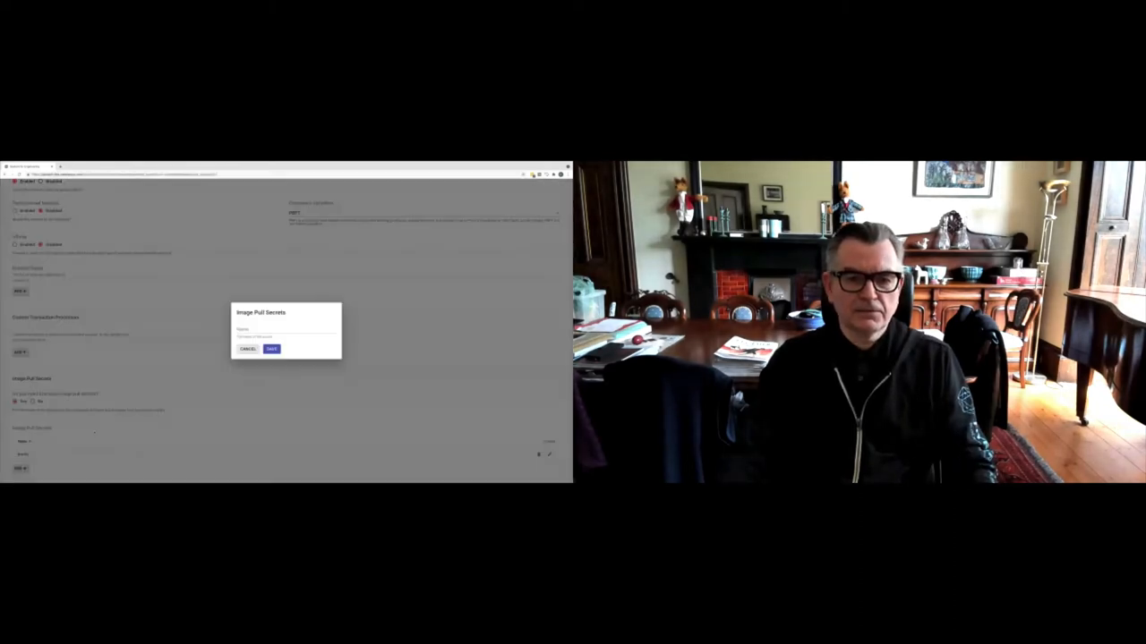
pyautogui.write('MySecret')
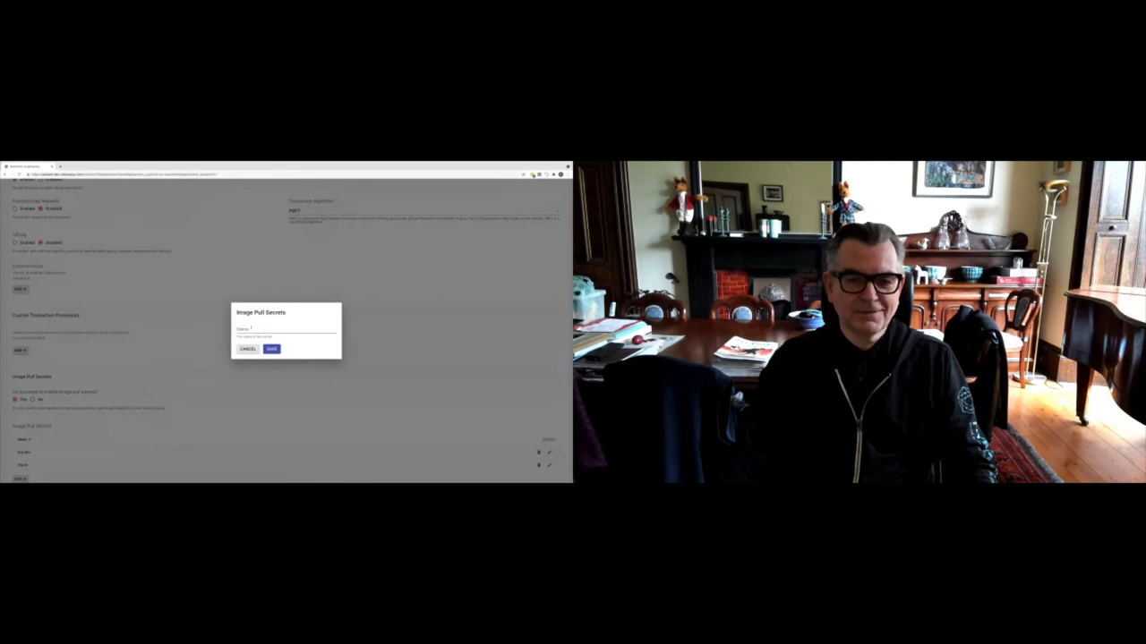
pyautogui.write('dockerhub')
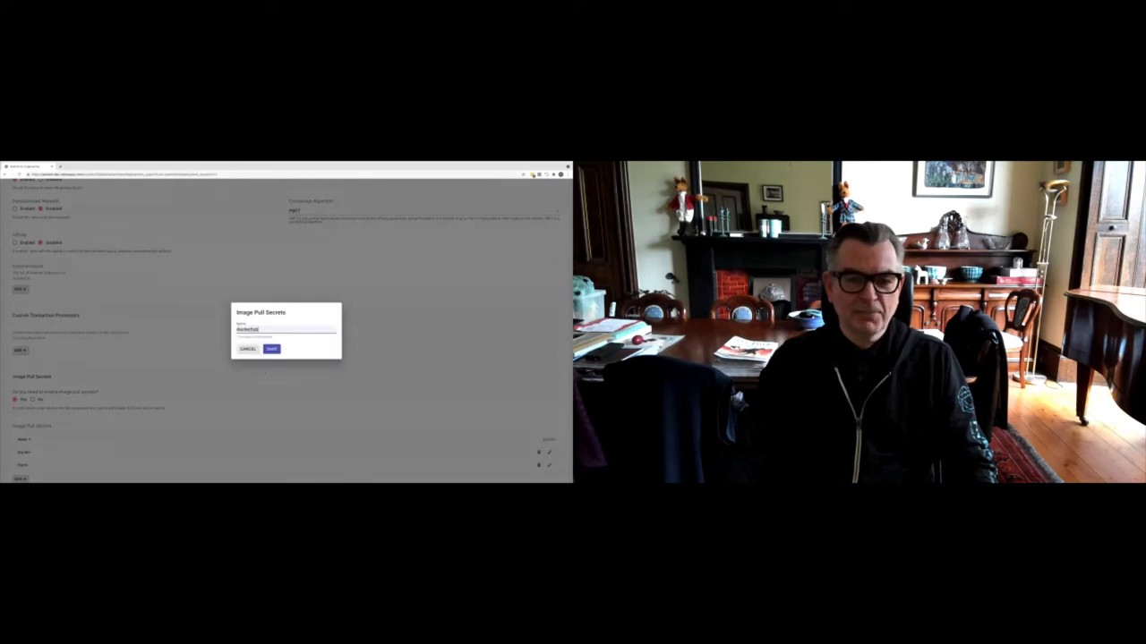
pyautogui.click(272, 348)
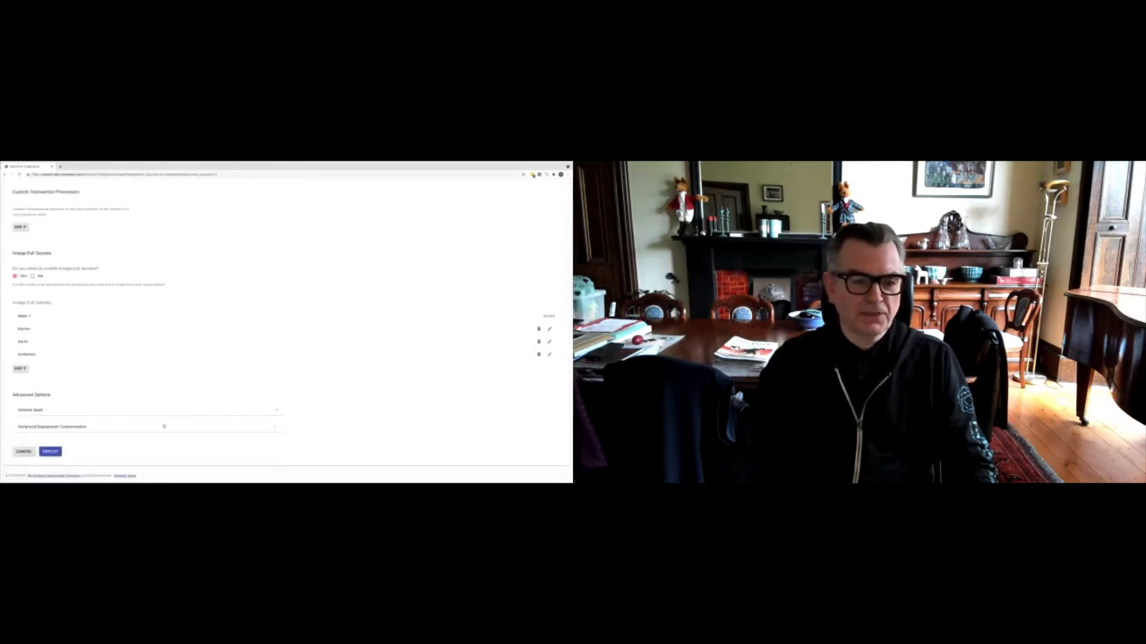
# Step: Deploy tfs-on-sawtooth and open its TFS management Keys page
pyautogui.click(51, 451)
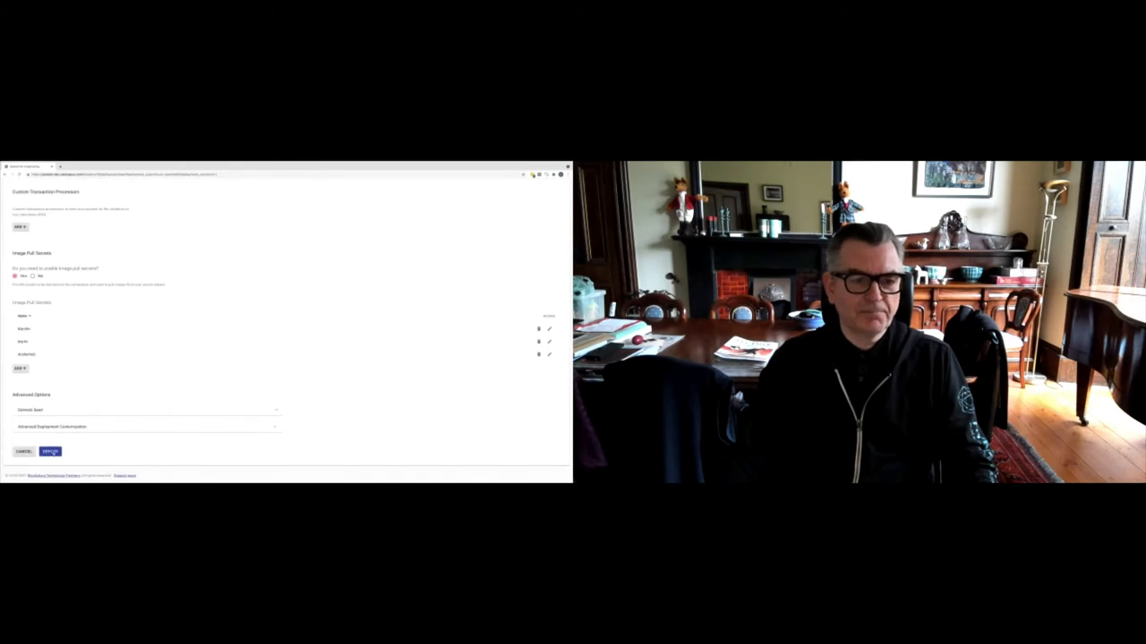
pyautogui.click(50, 451)
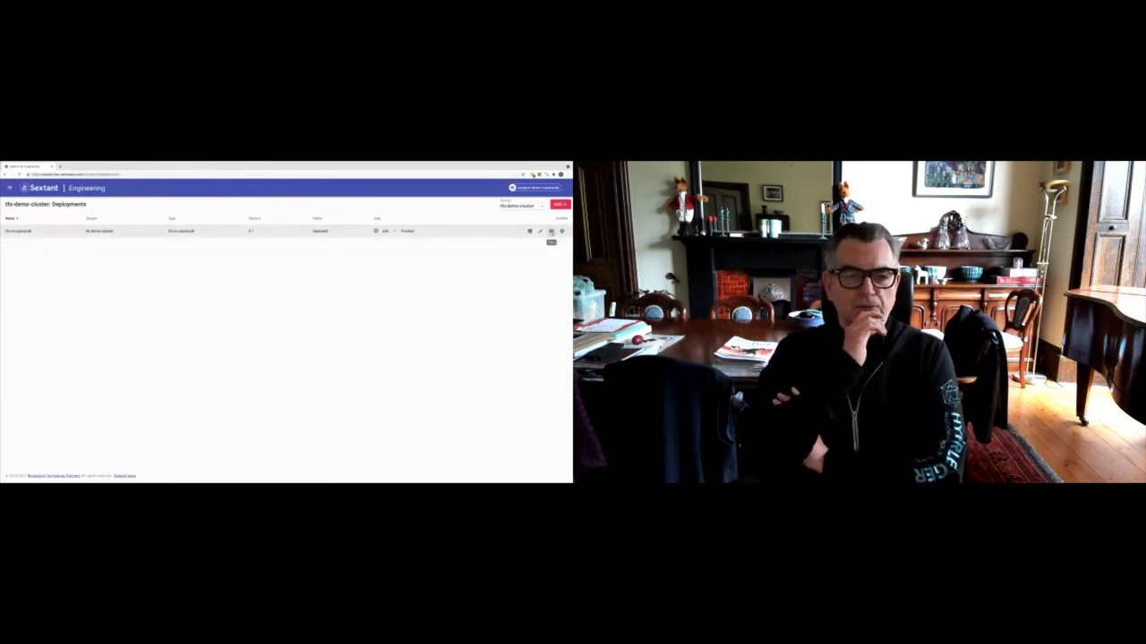
pyautogui.click(19, 231)
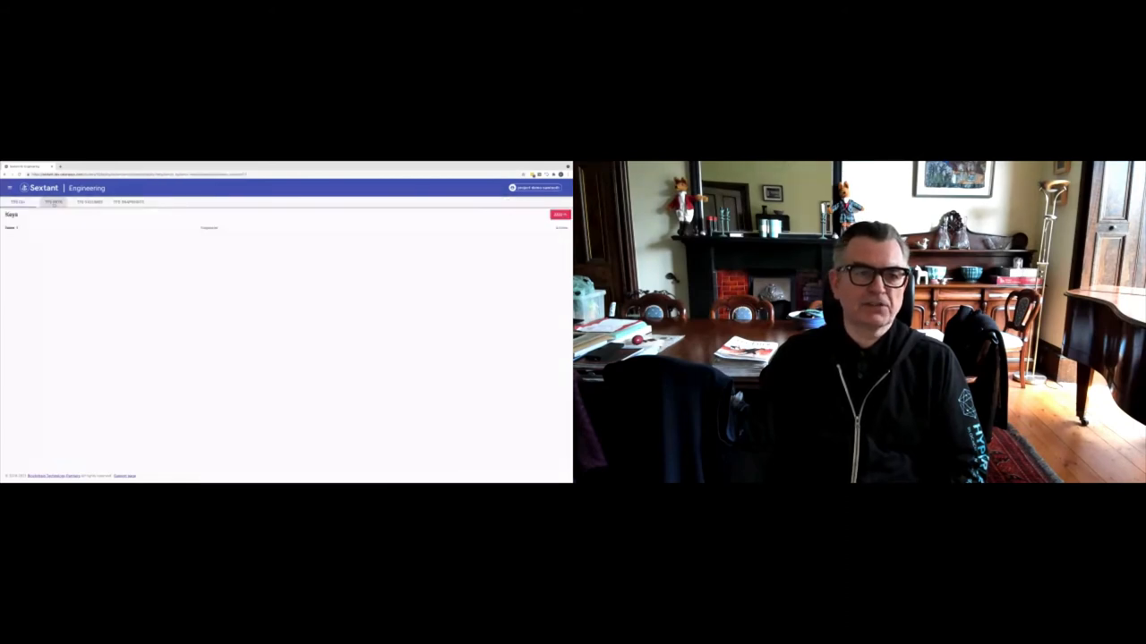
# Step: Navigate back to the tfs-demo-cluster Deployments list showing tfs-on-sawtooth deployed
pyautogui.click(90, 201)
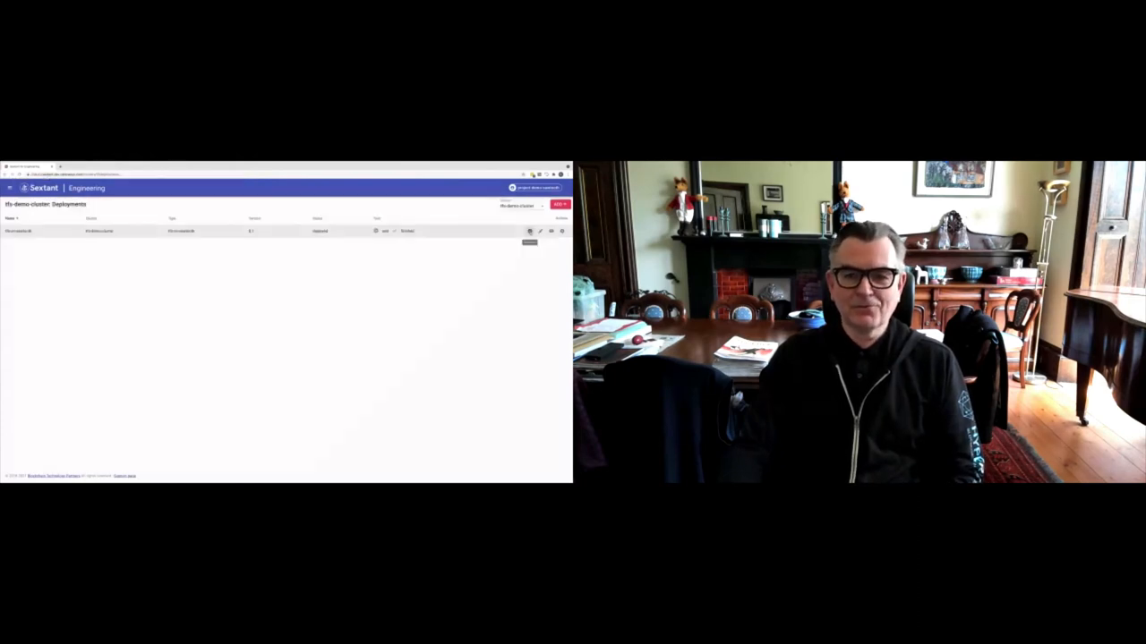
# Step: Confirm undeploying tfs-on-sawtooth, then switch to the presentation slides
pyautogui.click(562, 231)
pyautogui.write('tfs-o')
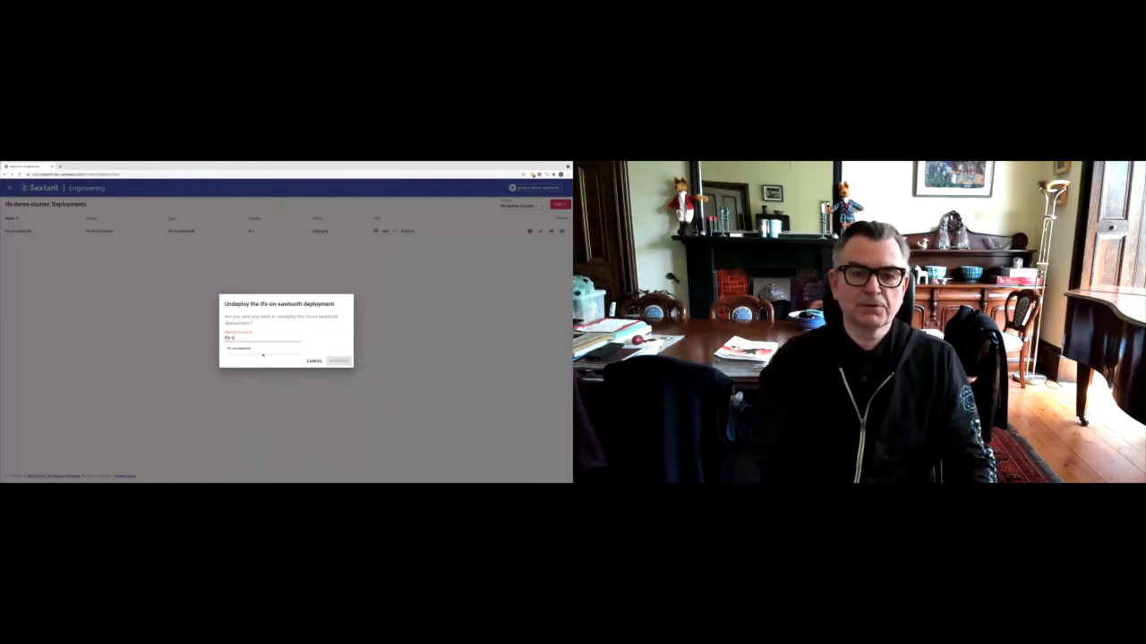
pyautogui.click(338, 360)
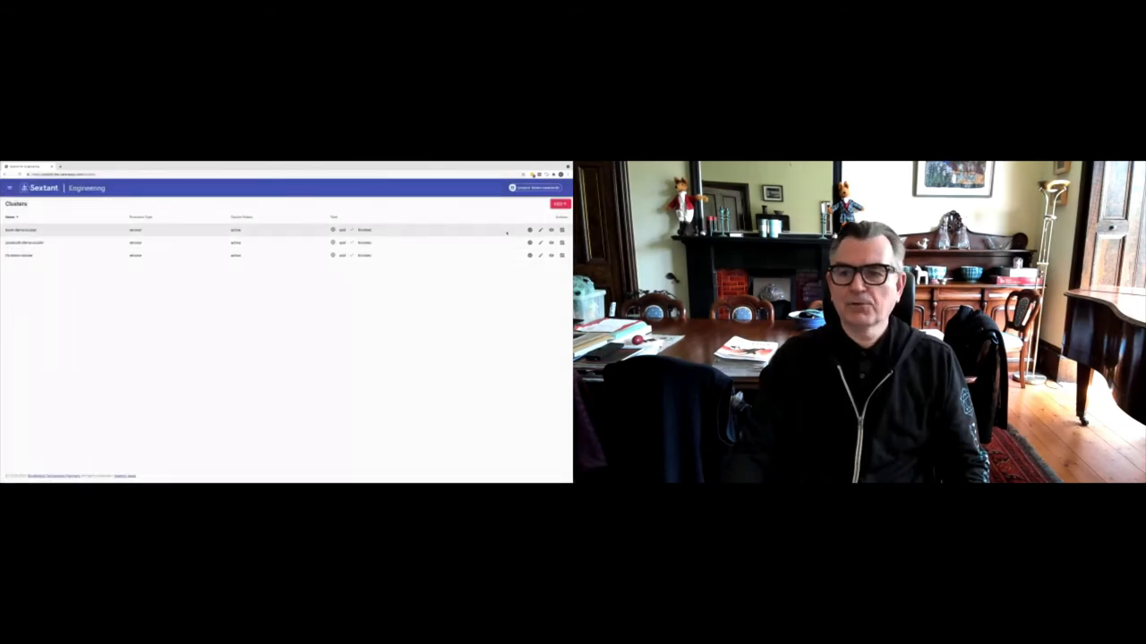
pyautogui.click(23, 230)
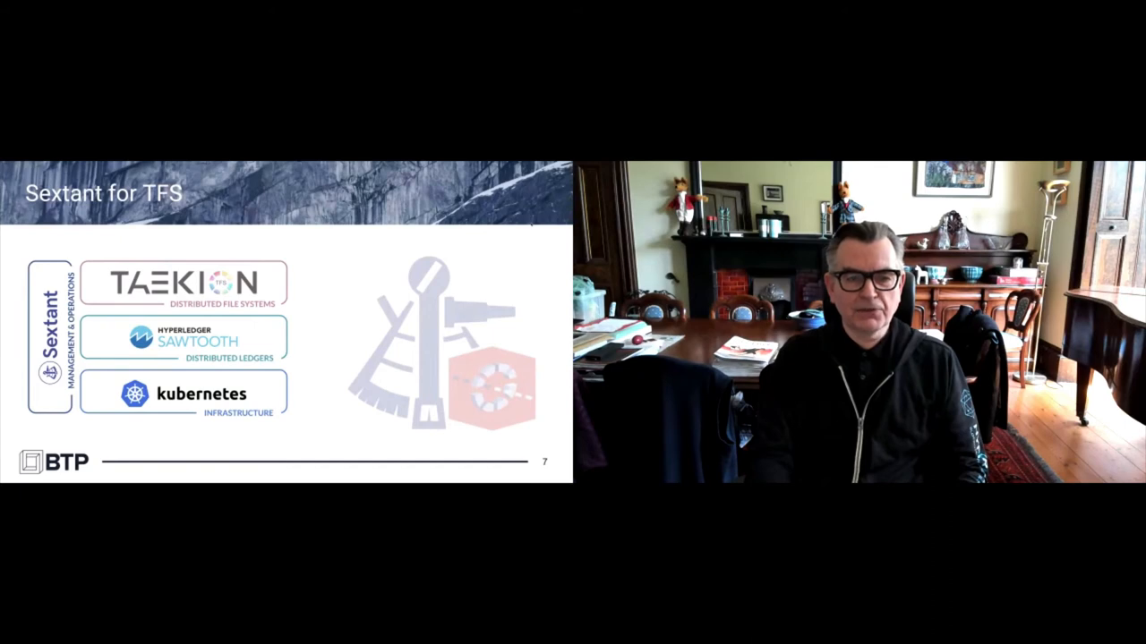
# Step: Advance the presentation past the 'Sextant for TFS' slide
pyautogui.press('Right')
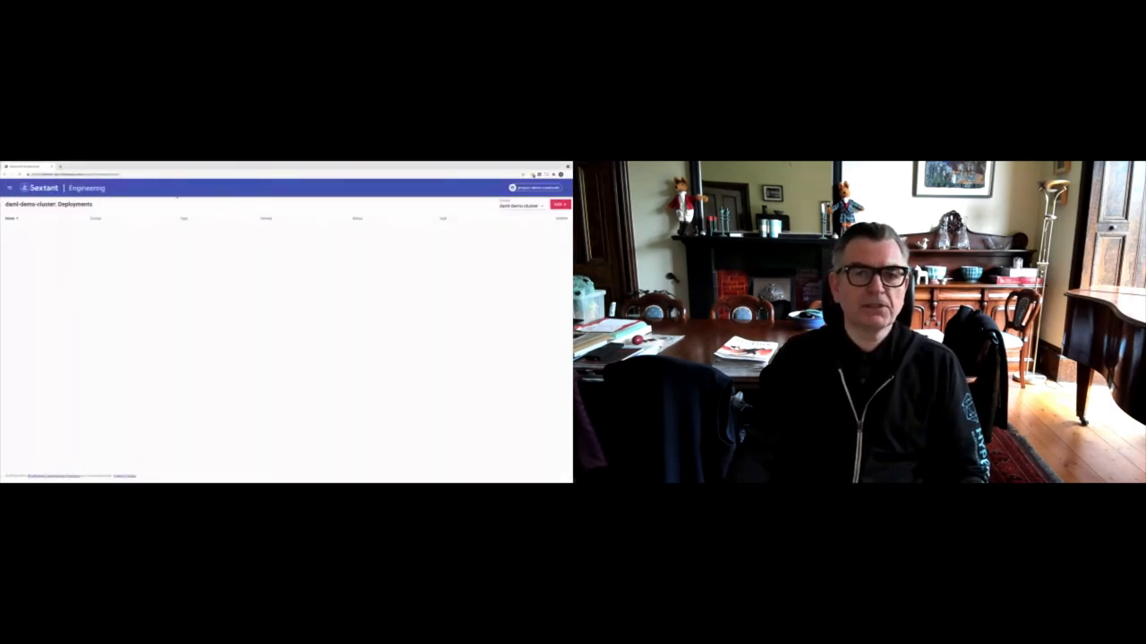
# Step: Add a DAML on Sawtooth deployment to daml-demo-cluster with image pull secrets set to Yes
pyautogui.click(559, 204)
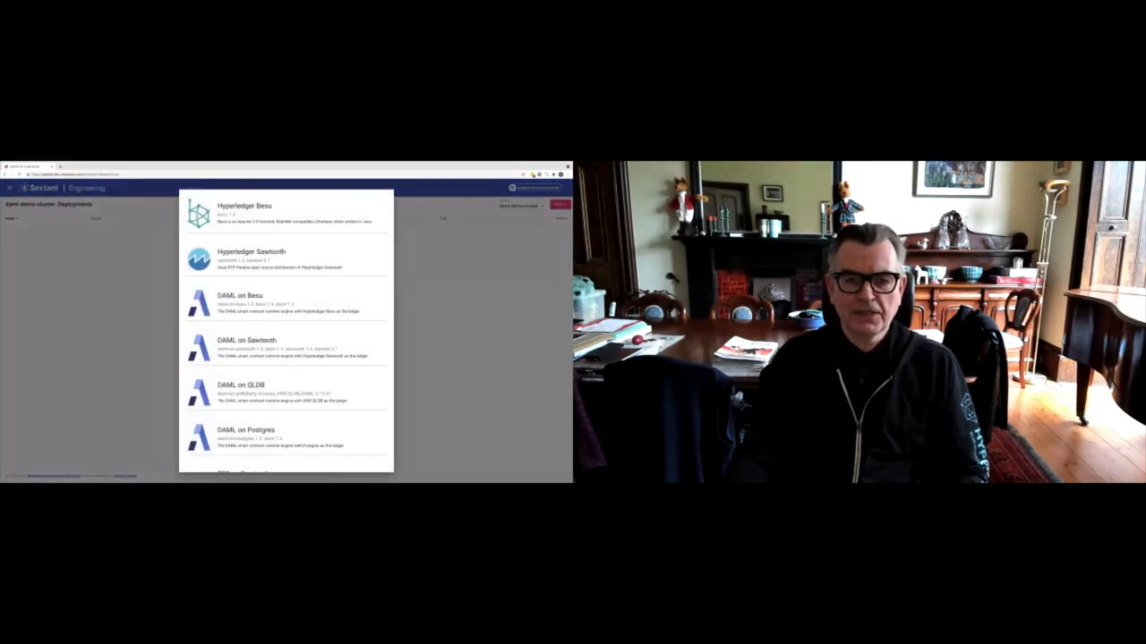
pyautogui.click(247, 347)
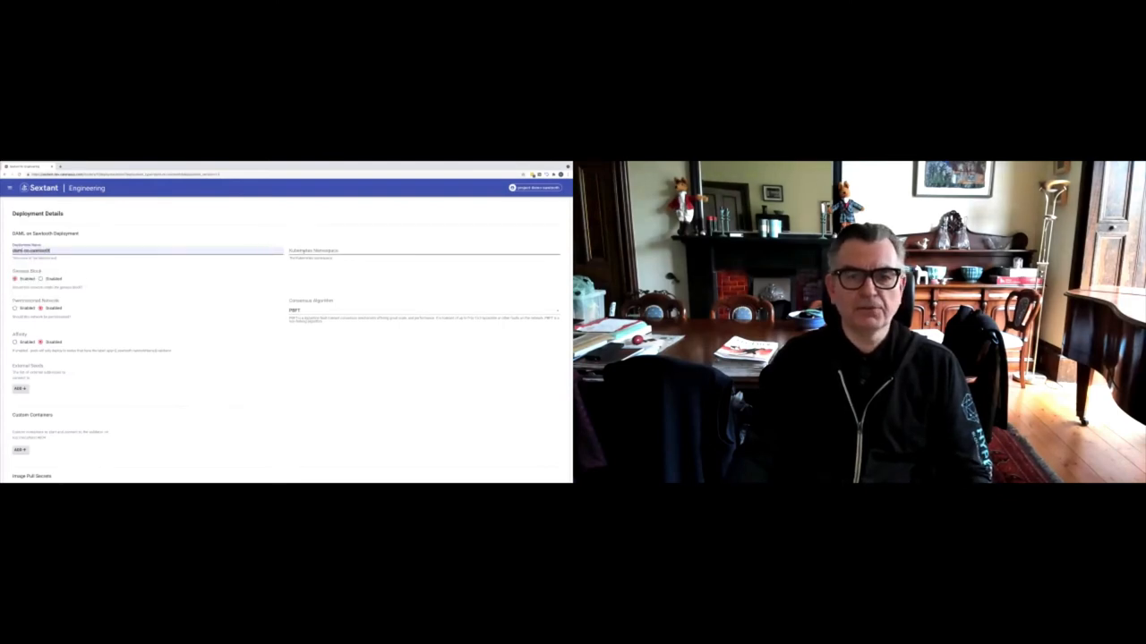
pyautogui.click(421, 251)
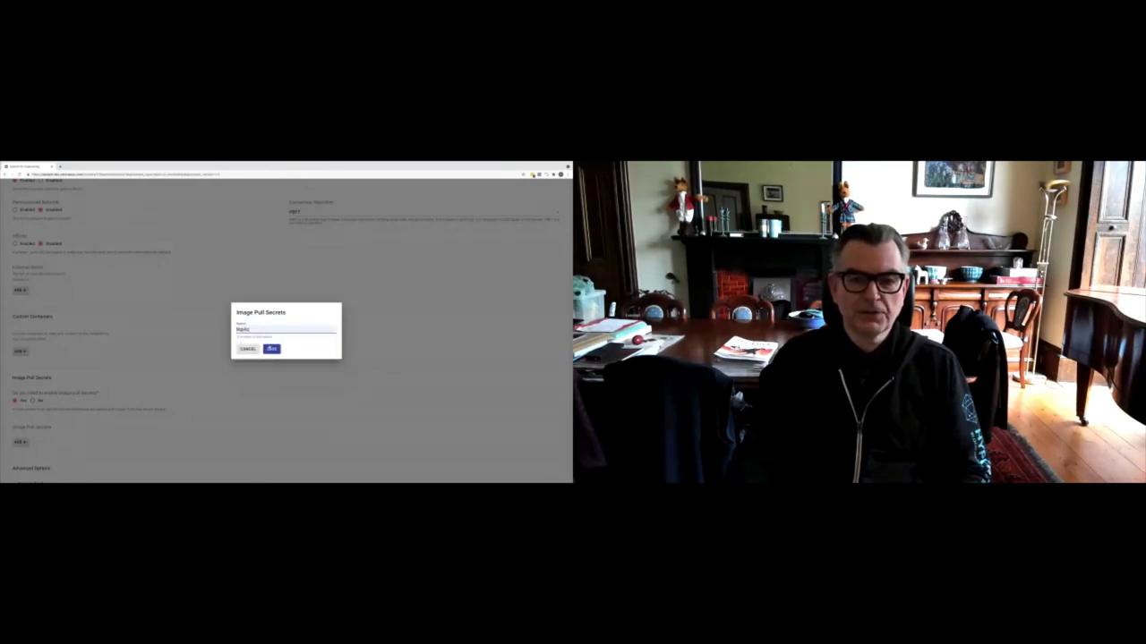
# Step: Save all three image pull secrets, then submit the DAML-on-Sawtooth deployment to daml-demo-cluster
pyautogui.click(271, 348)
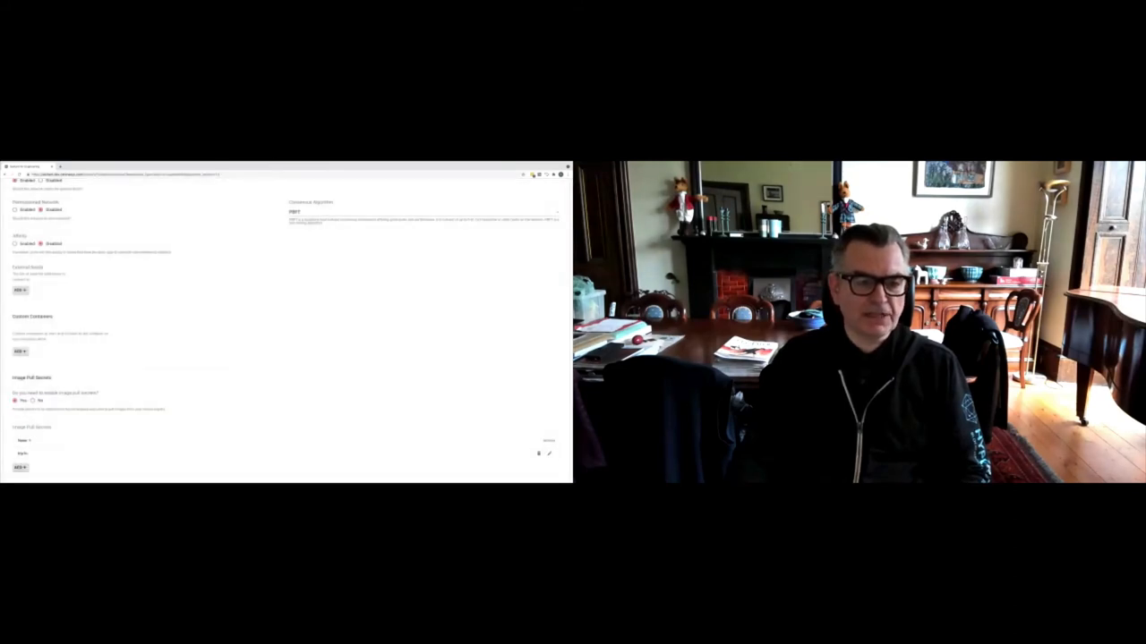
pyautogui.click(19, 467)
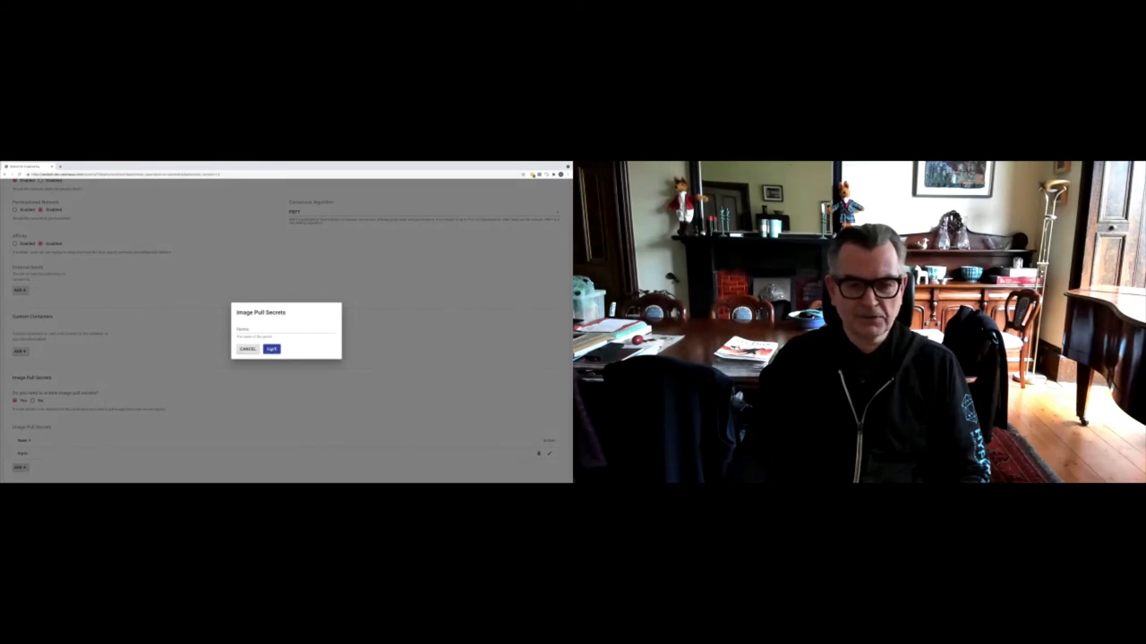
pyautogui.click(286, 329)
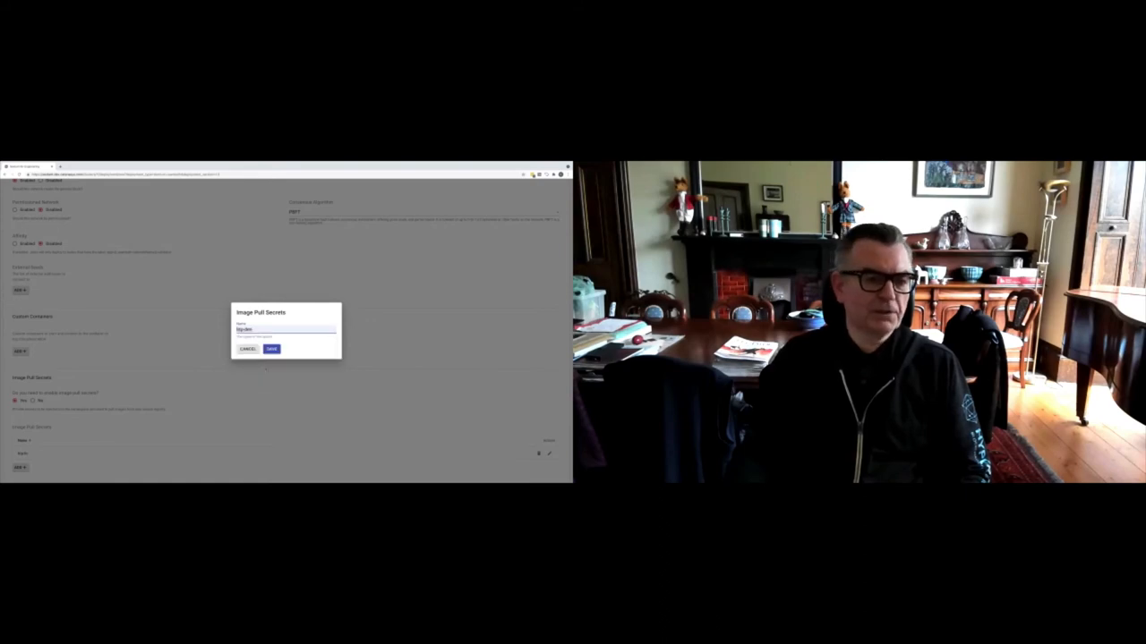
pyautogui.click(272, 348)
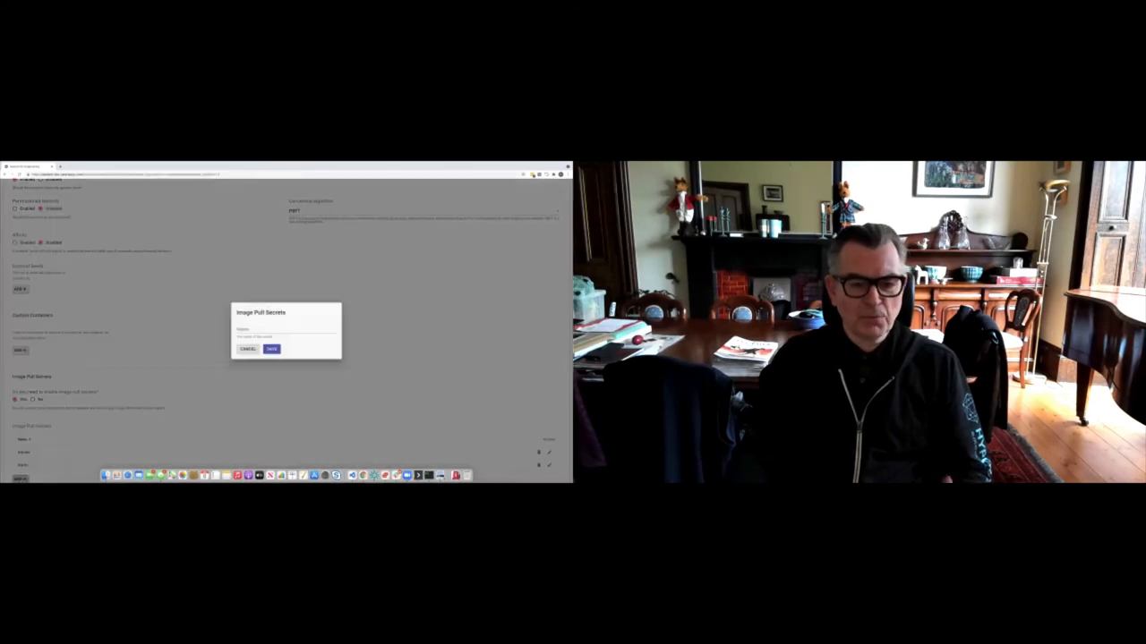
pyautogui.click(285, 330)
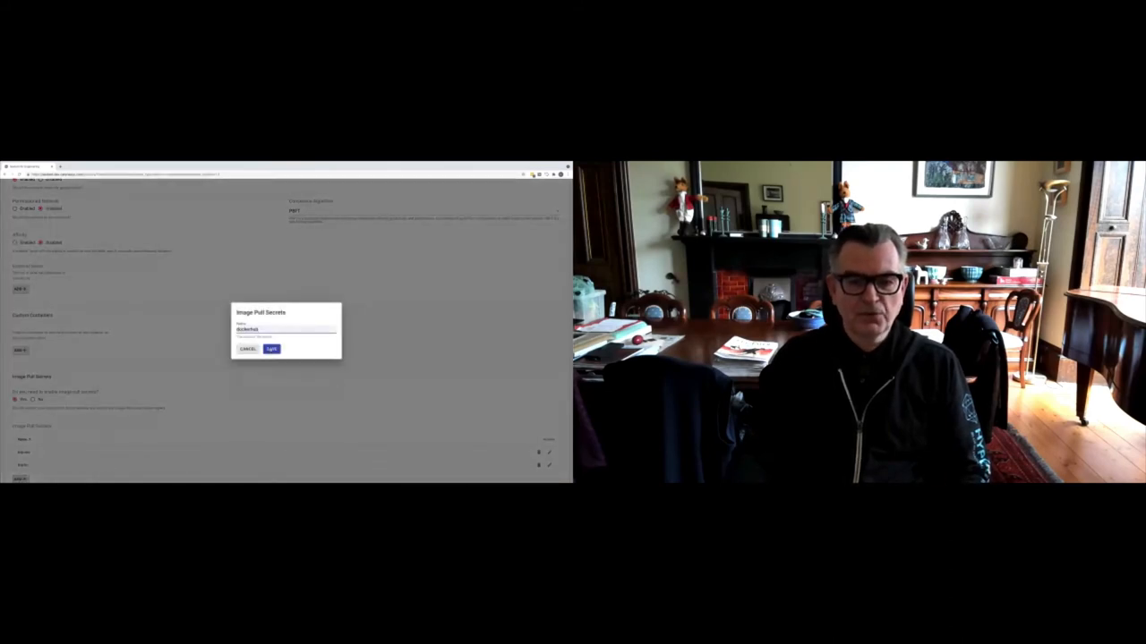
pyautogui.click(272, 348)
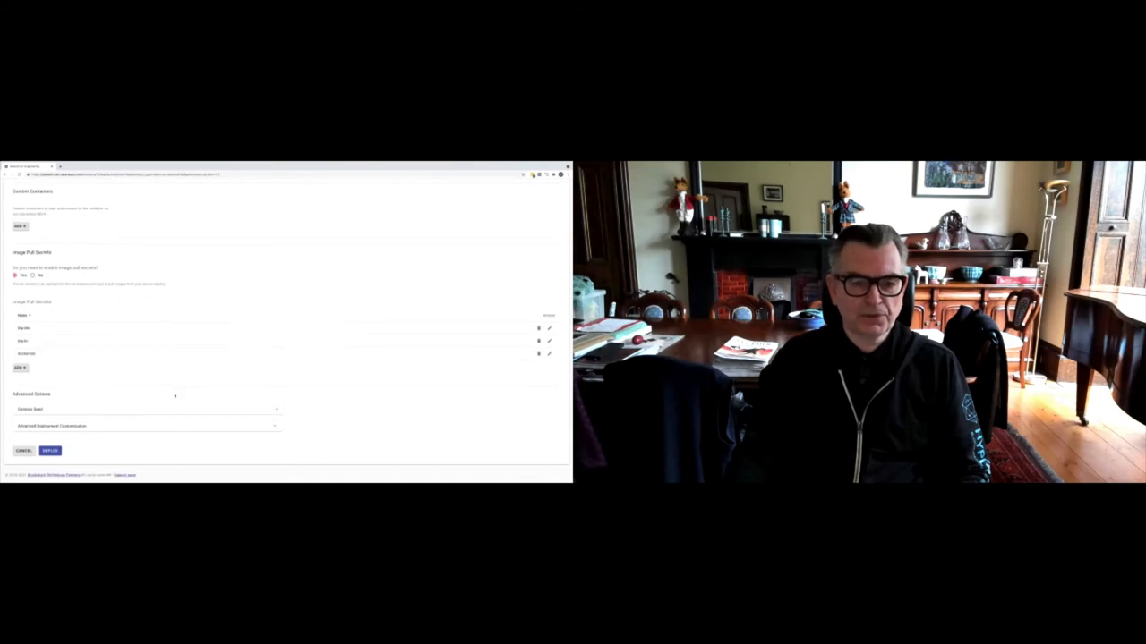
pyautogui.click(50, 451)
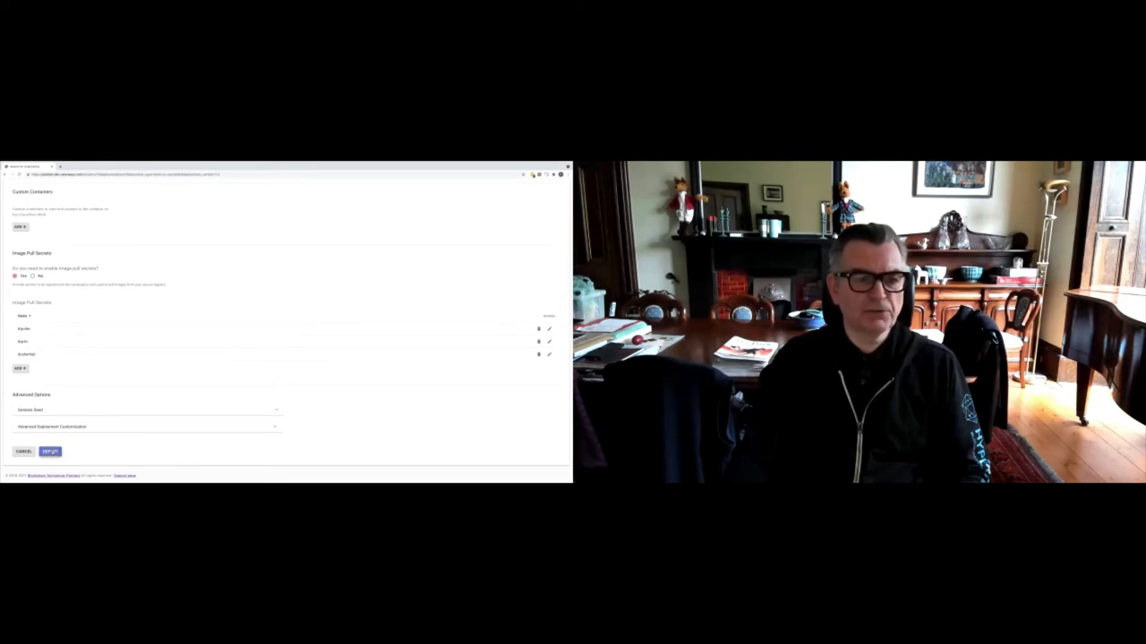
pyautogui.click(50, 452)
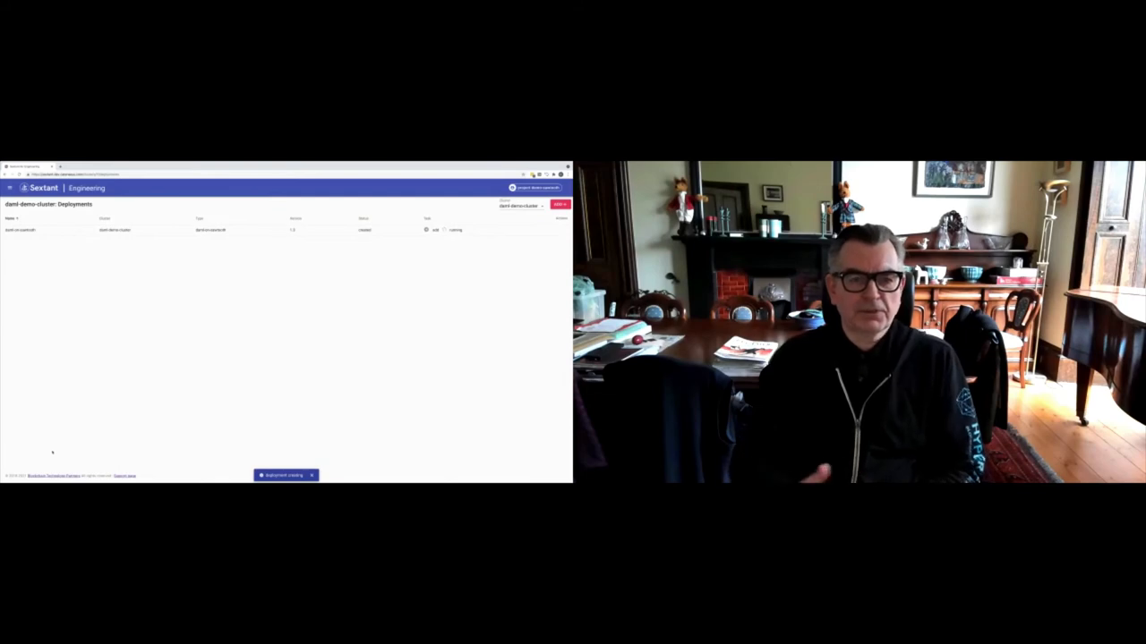